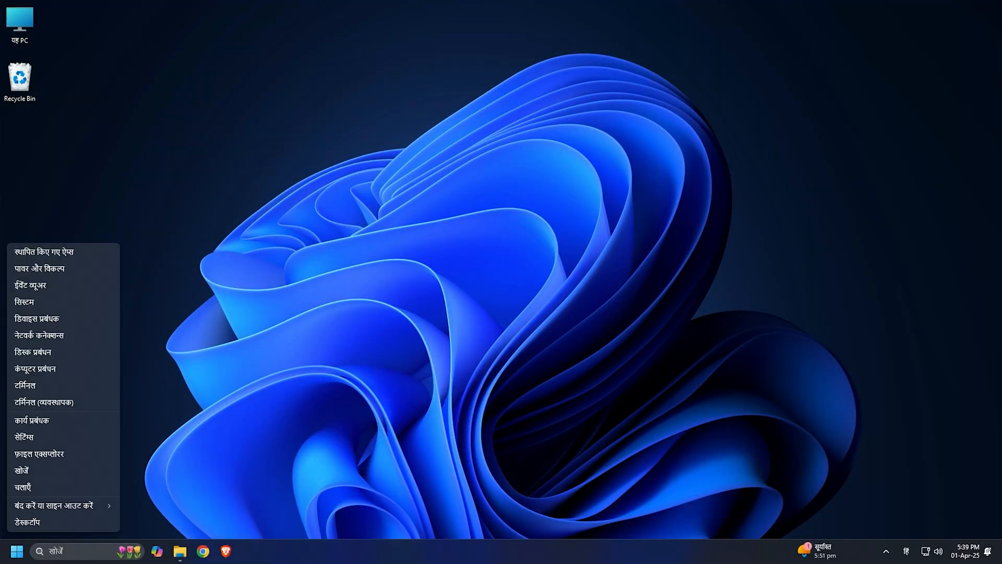
mouse_move(43, 251)
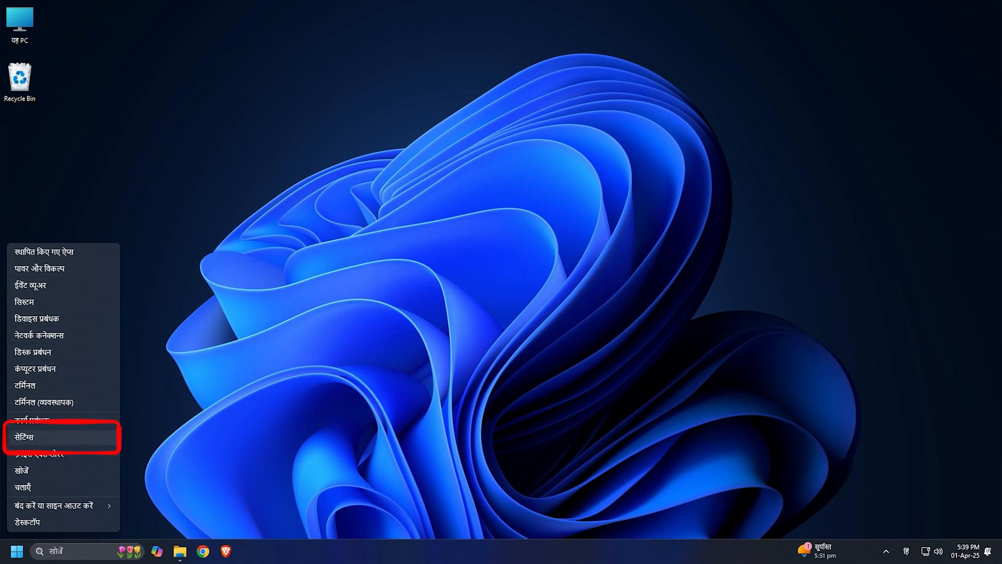
Launch Settings from the Start button's quick-link menu
click(25, 436)
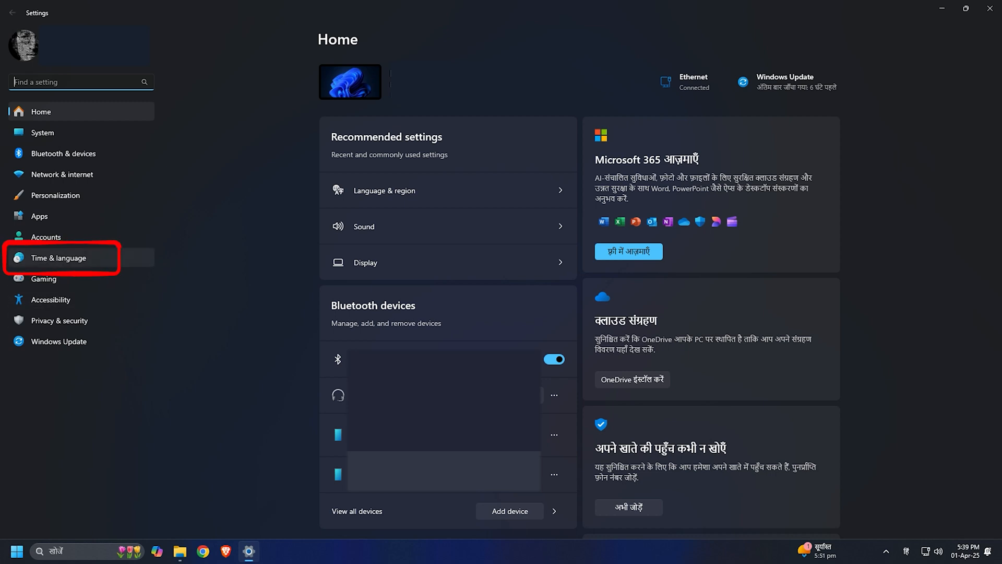
Go to Time & language and show the Language & region page
click(58, 258)
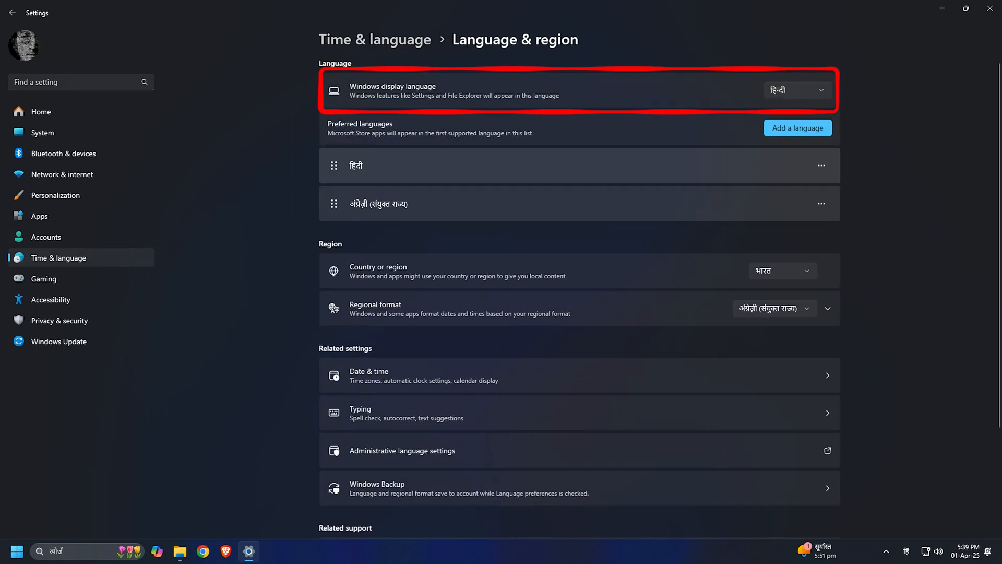
click(796, 90)
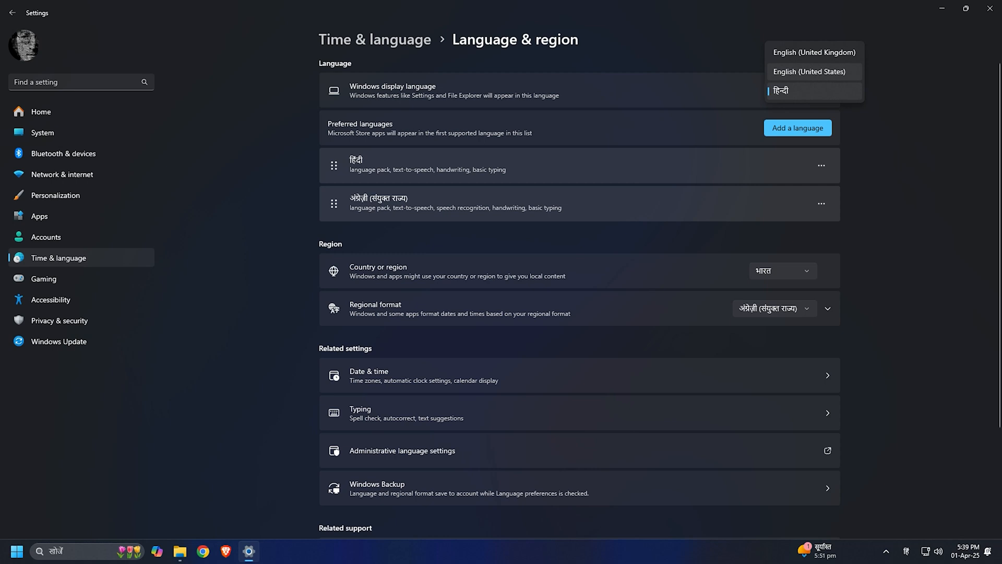
Choose English (United States) as the Windows display language
click(809, 71)
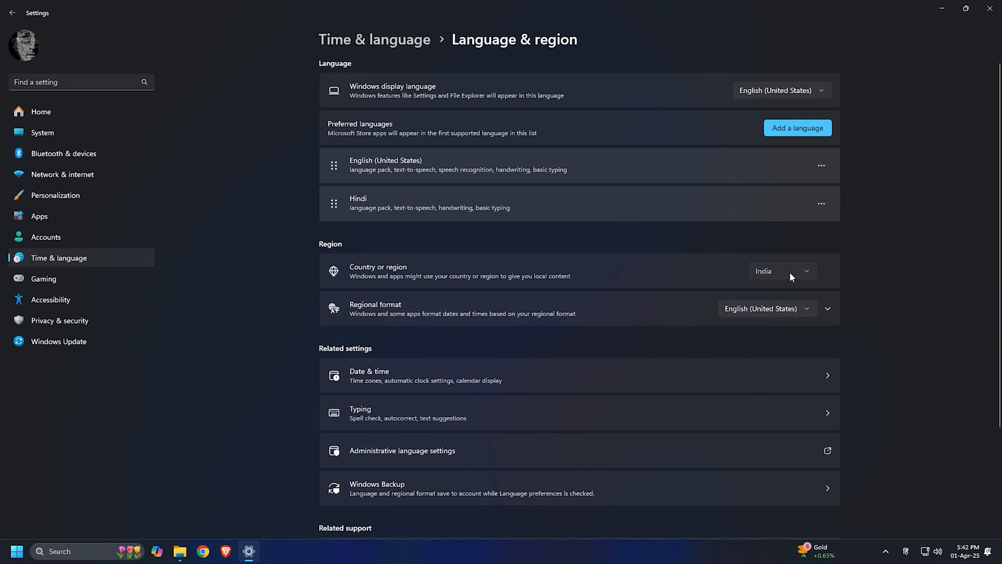
Change Country or region from India to United States
click(780, 270)
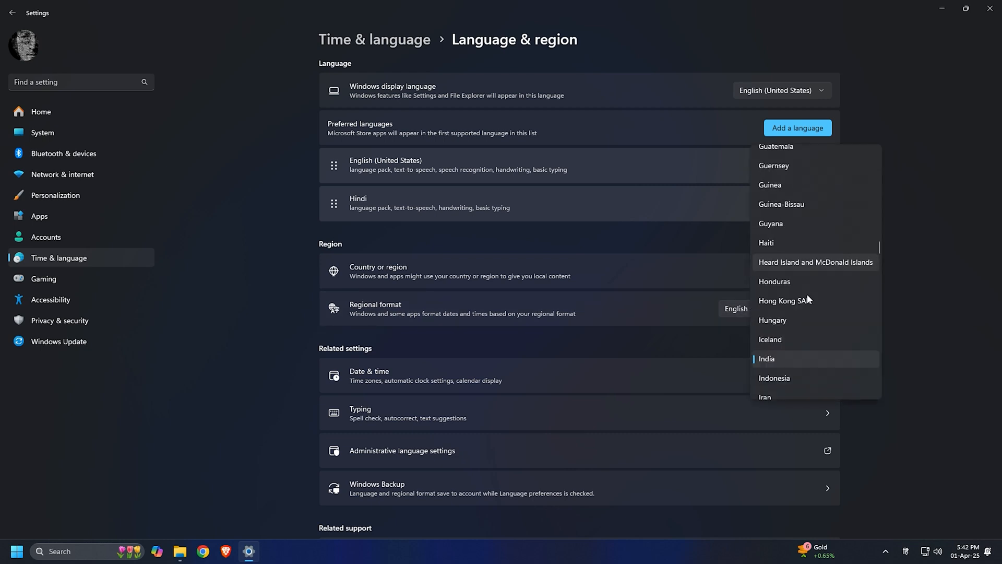
scroll(down, 3)
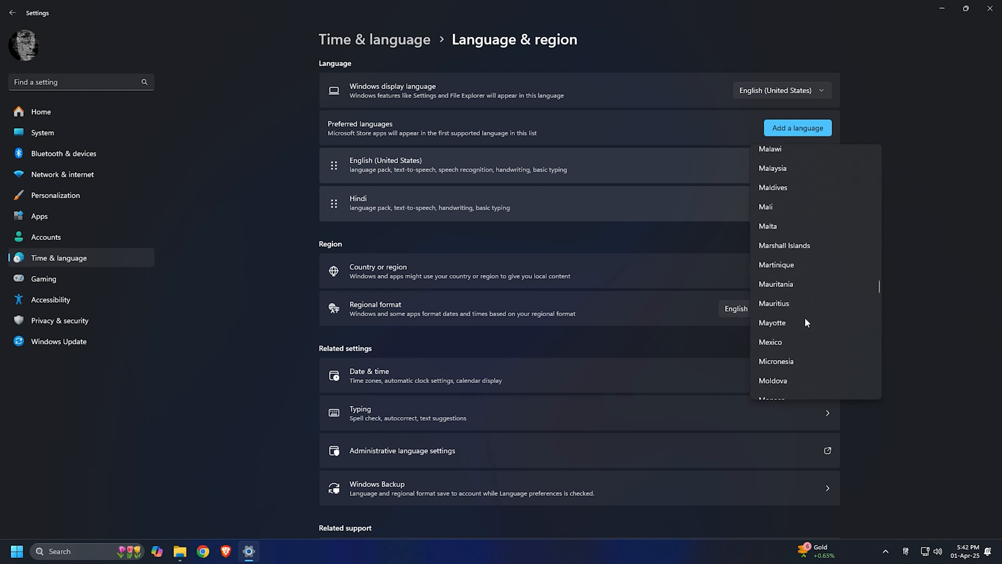
scroll(down, 3)
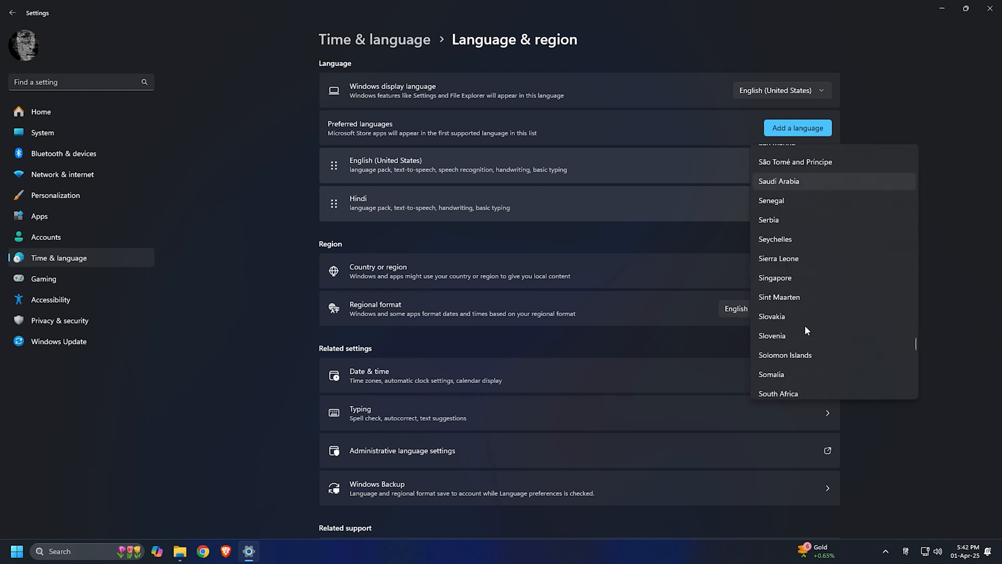
scroll(down, 3)
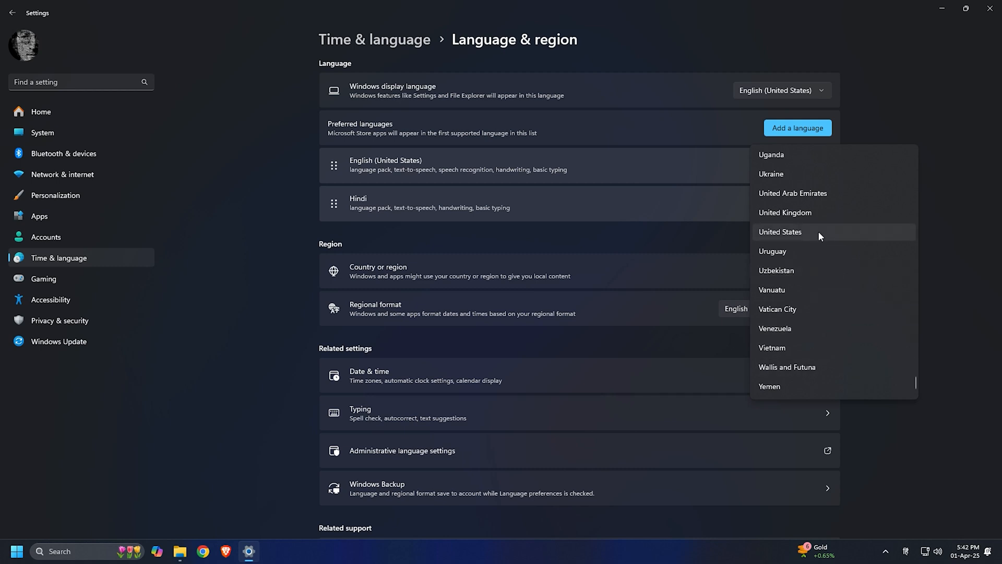
click(781, 231)
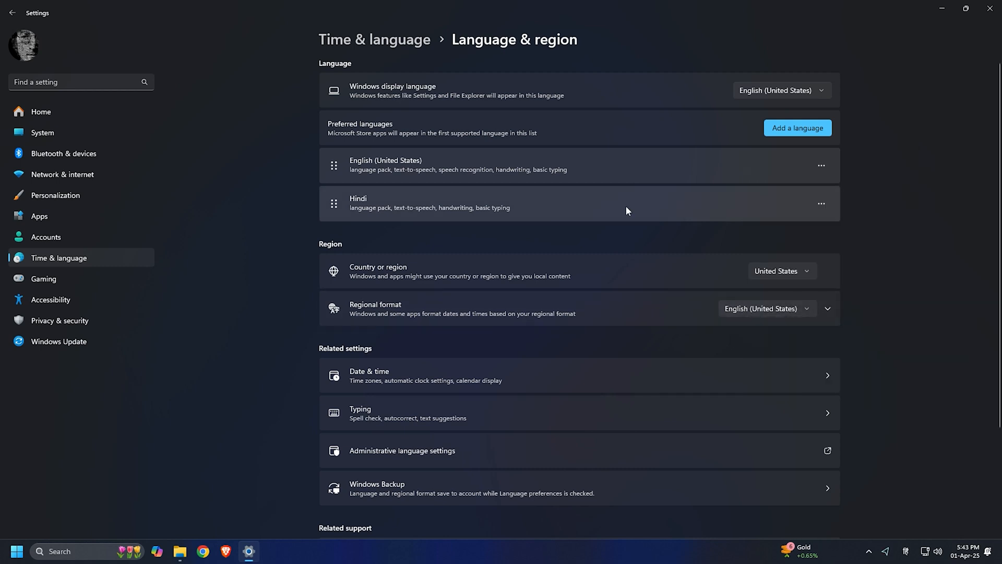
Return to Time & language and show the Speech page with English (United States)
click(11, 12)
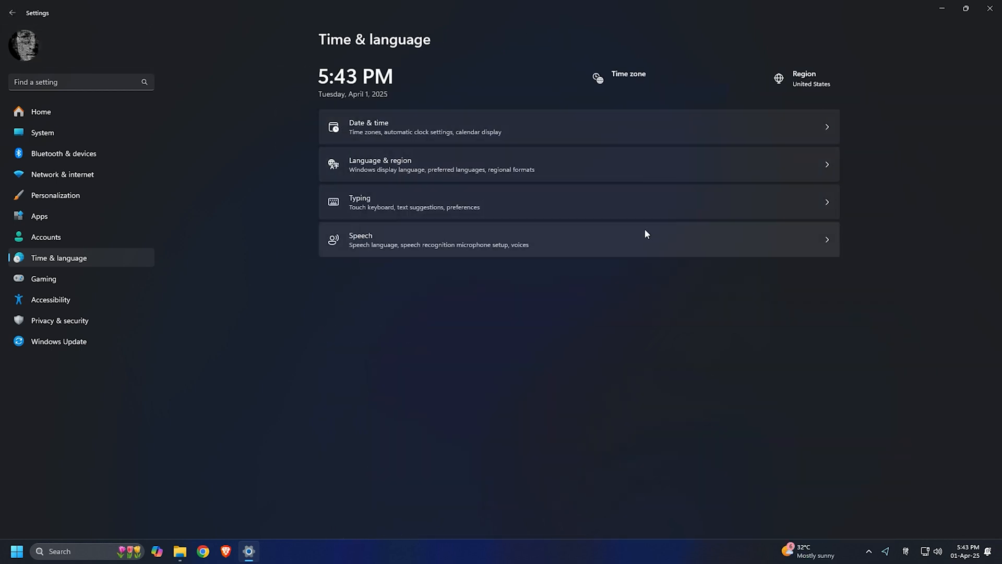
click(438, 240)
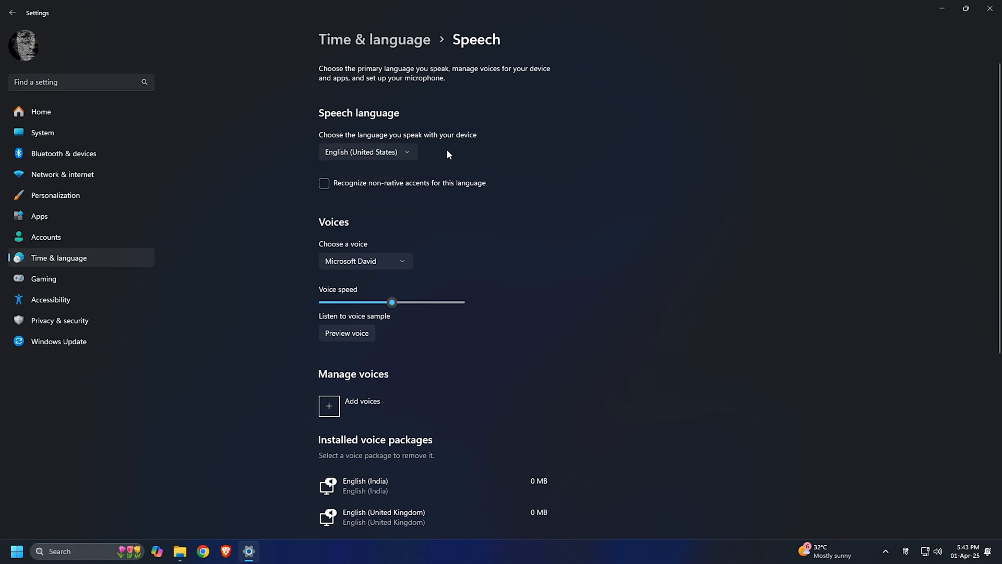
mouse_move(462, 169)
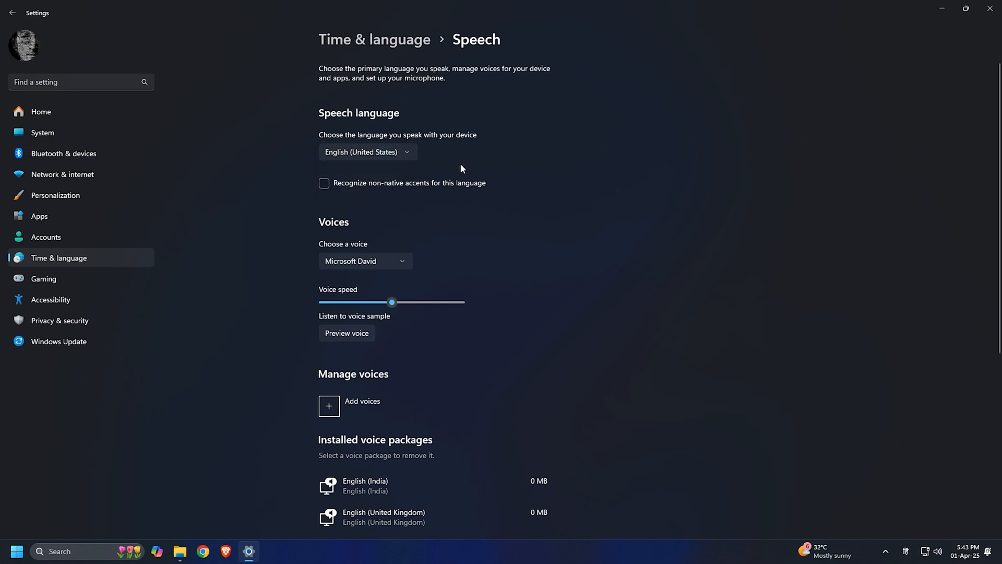
mouse_move(474, 191)
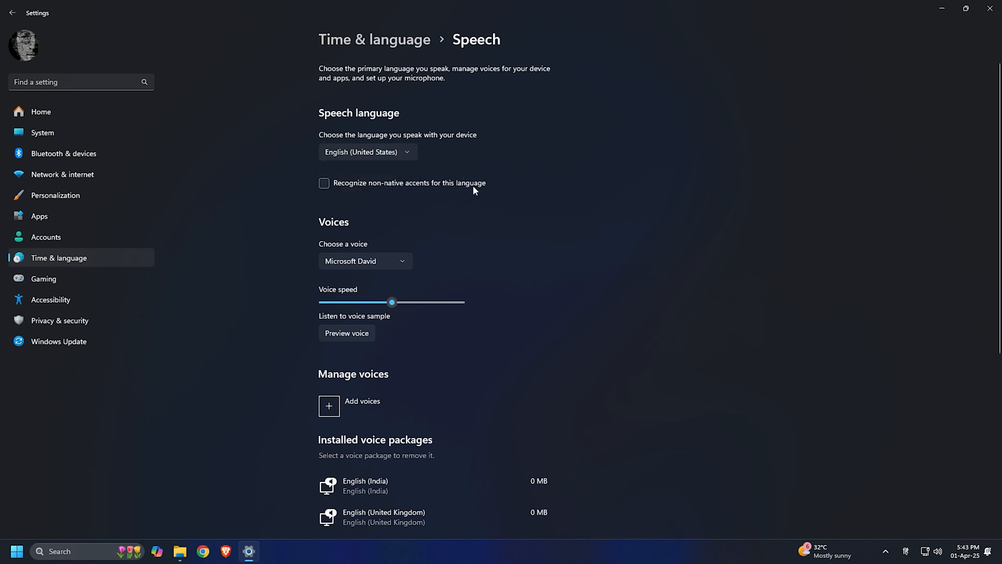
mouse_move(608, 122)
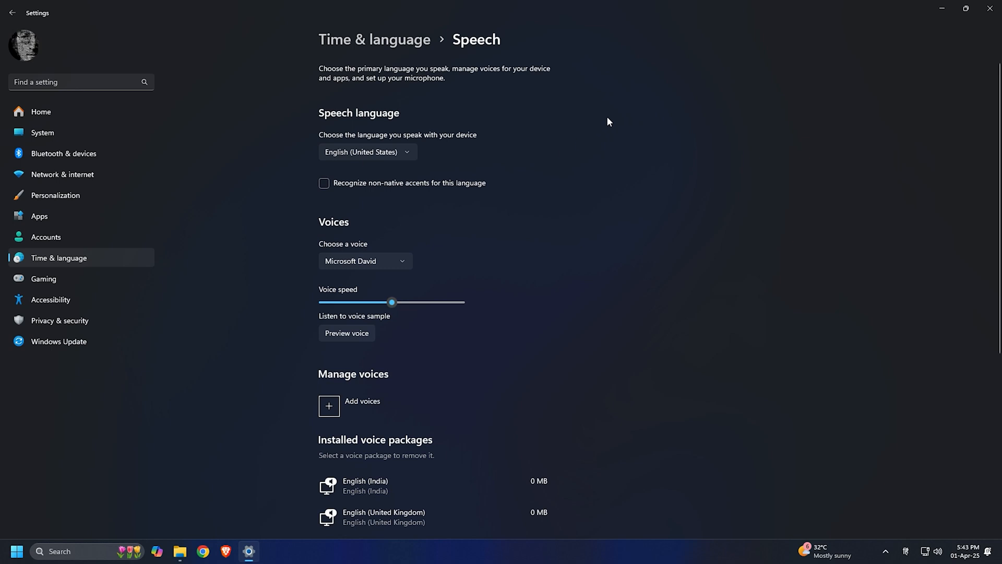